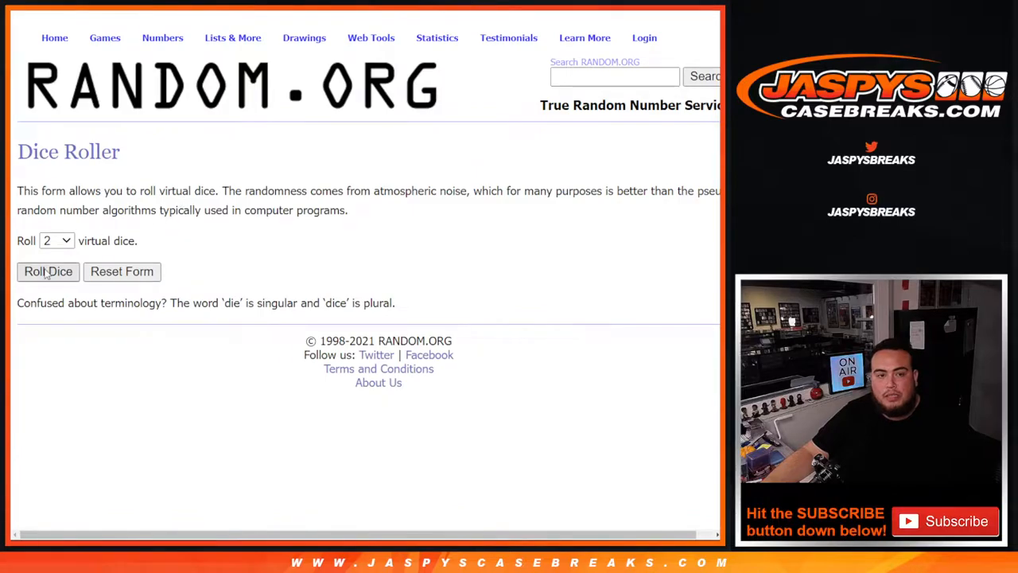
Shuffle the 32 entrant names in the List Randomizer and review the randomized order
{"action": "left_click", "coordinate": [47, 270]}
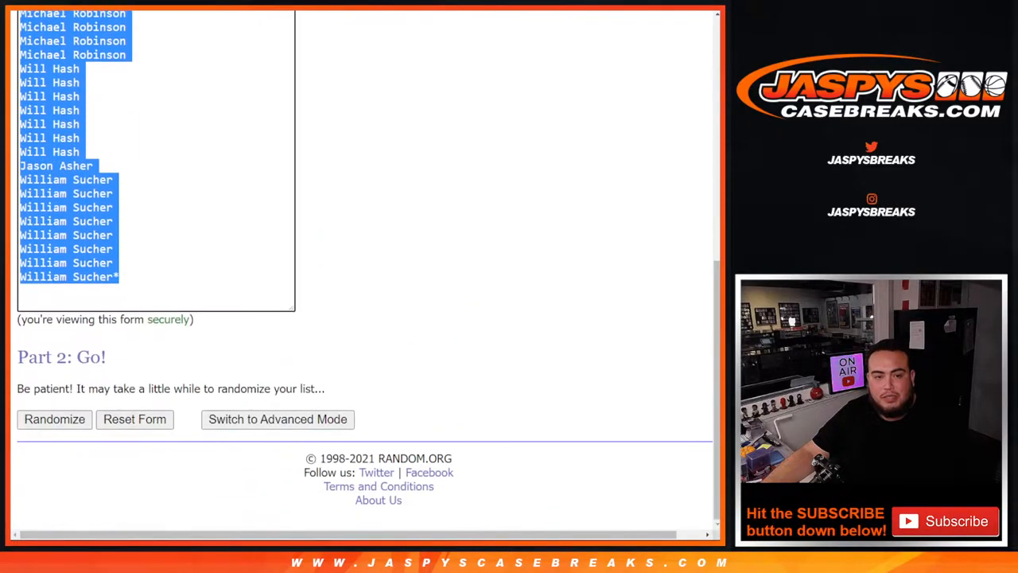
{"action": "left_click", "coordinate": [54, 420]}
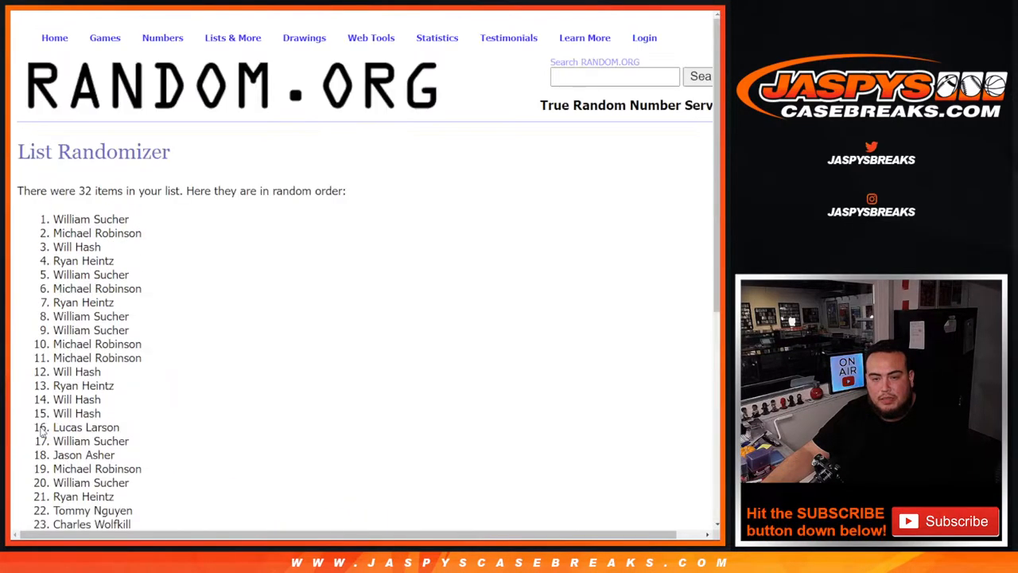
{"action": "scroll", "scroll_direction": "down", "scroll_amount": 3}
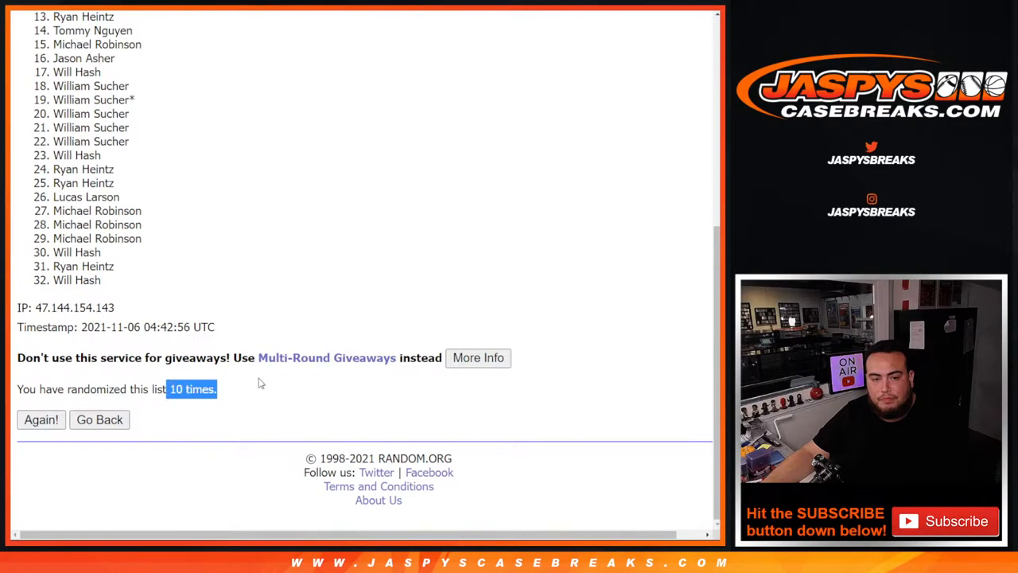
{"action": "mouse_move", "coordinate": [258, 253]}
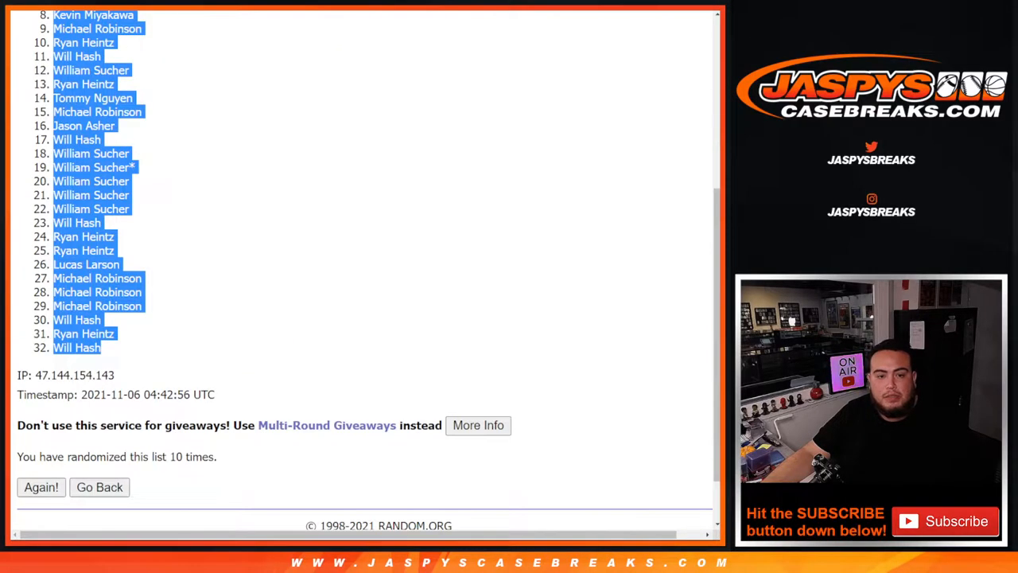
Shuffle the 32 NFL teams in the List Randomizer and review the result
{"action": "left_click", "coordinate": [99, 486]}
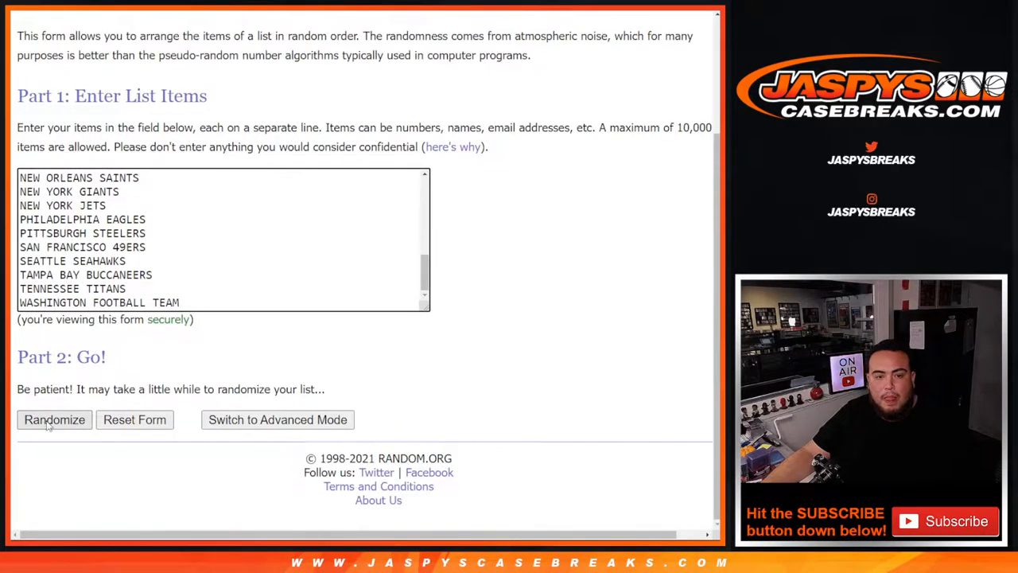
{"action": "left_click", "coordinate": [54, 420]}
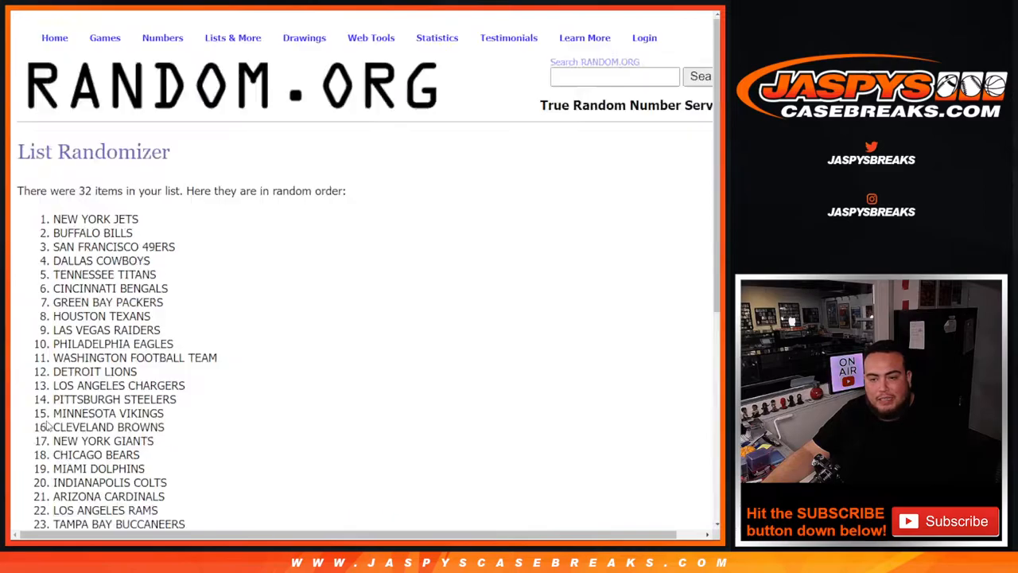
{"action": "scroll", "scroll_direction": "down", "scroll_amount": 3}
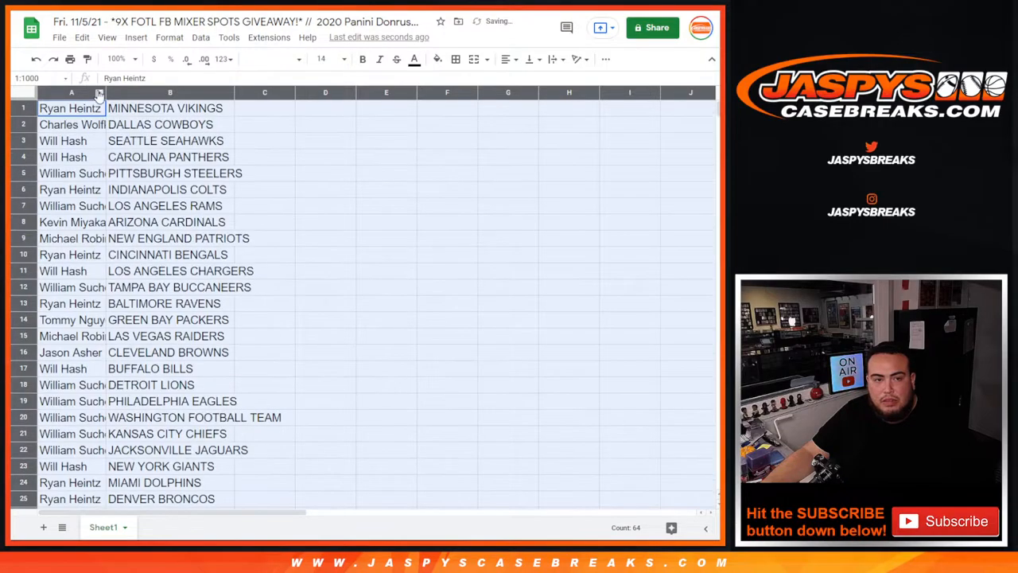
Sort the sheet A to Z by the team column B and start printing it
{"action": "scroll", "scroll_direction": "down", "scroll_amount": 3}
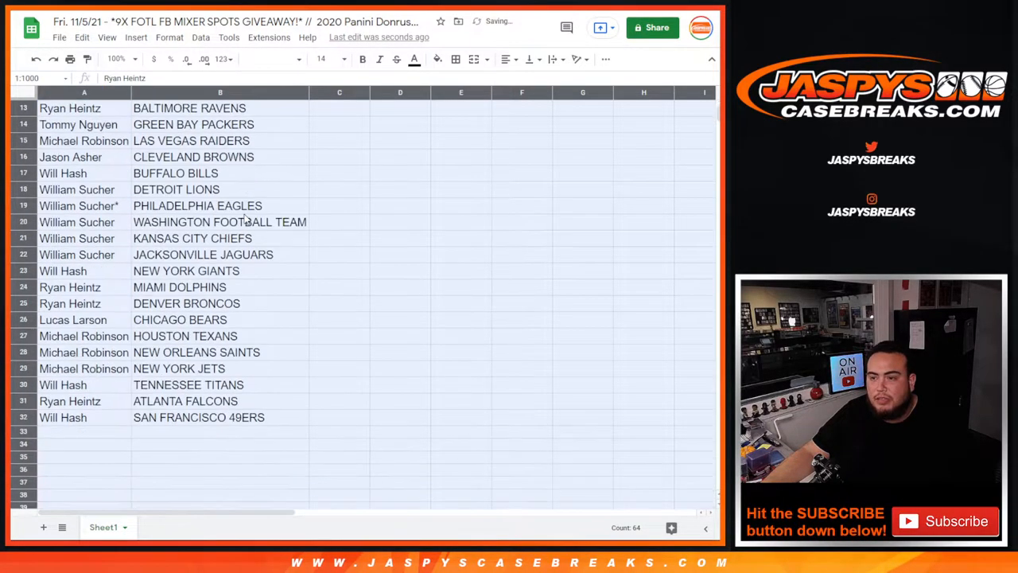
{"action": "right_click", "coordinate": [220, 92]}
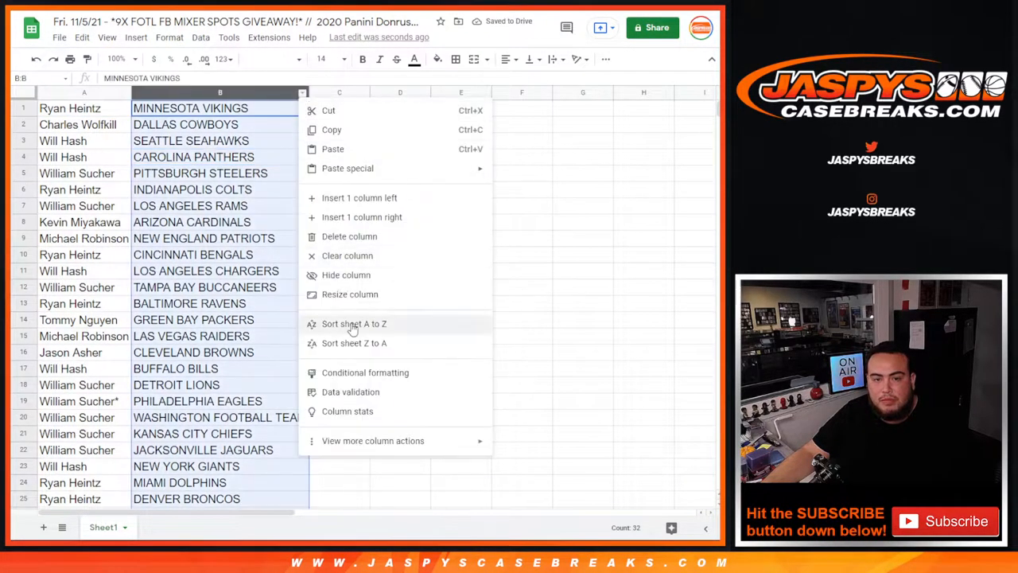
{"action": "left_click", "coordinate": [353, 325]}
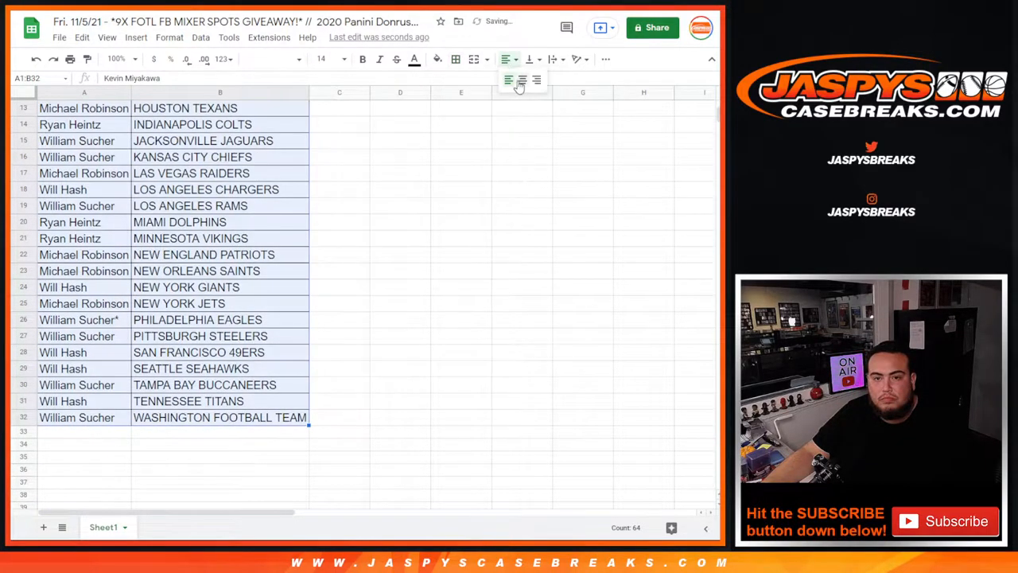
{"action": "key", "text": "ctrl+p"}
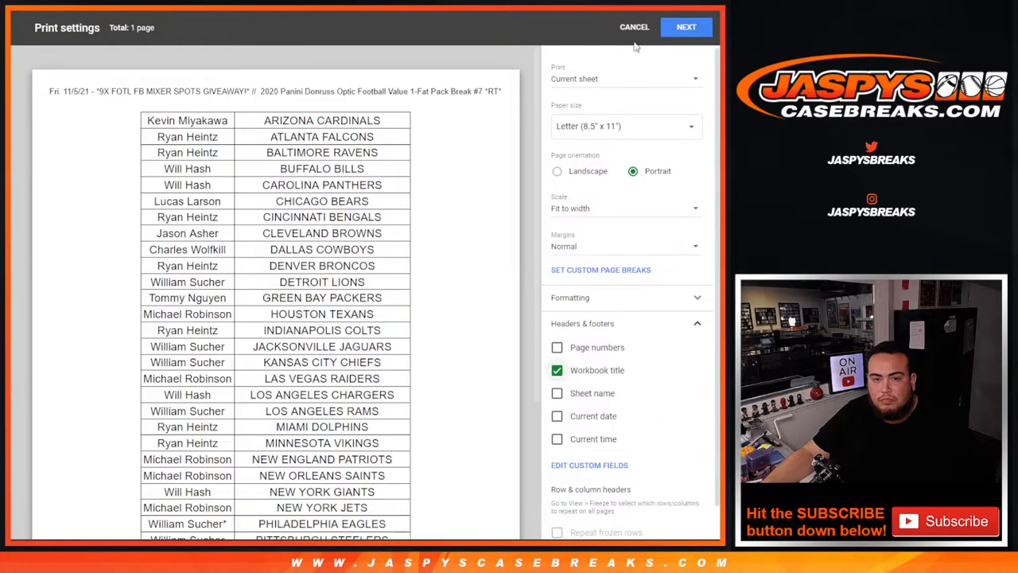
Confirm Print settings and send the sorted name-and-team sheet to the printer
{"action": "left_click", "coordinate": [686, 26]}
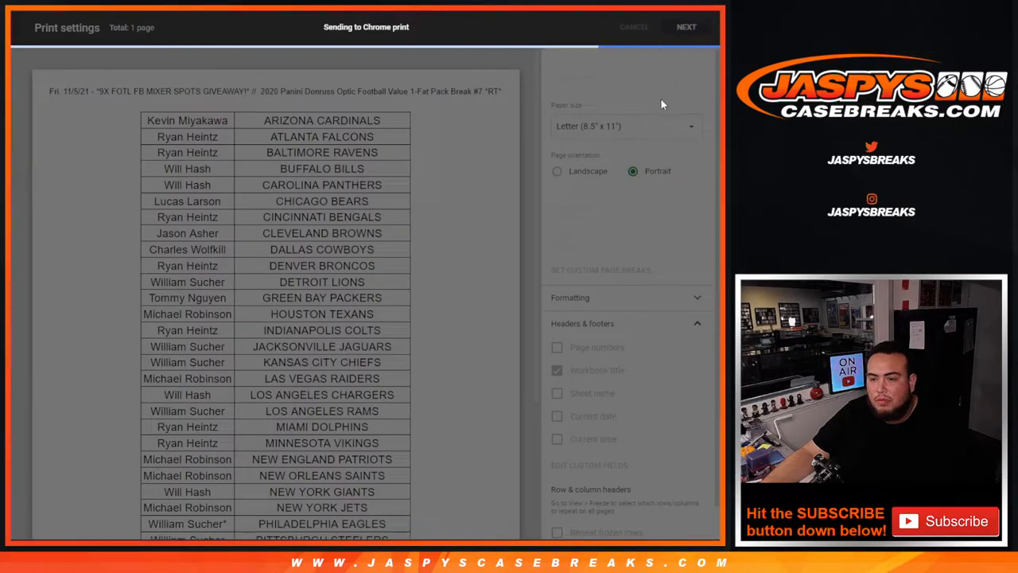
{"action": "left_click", "coordinate": [633, 25]}
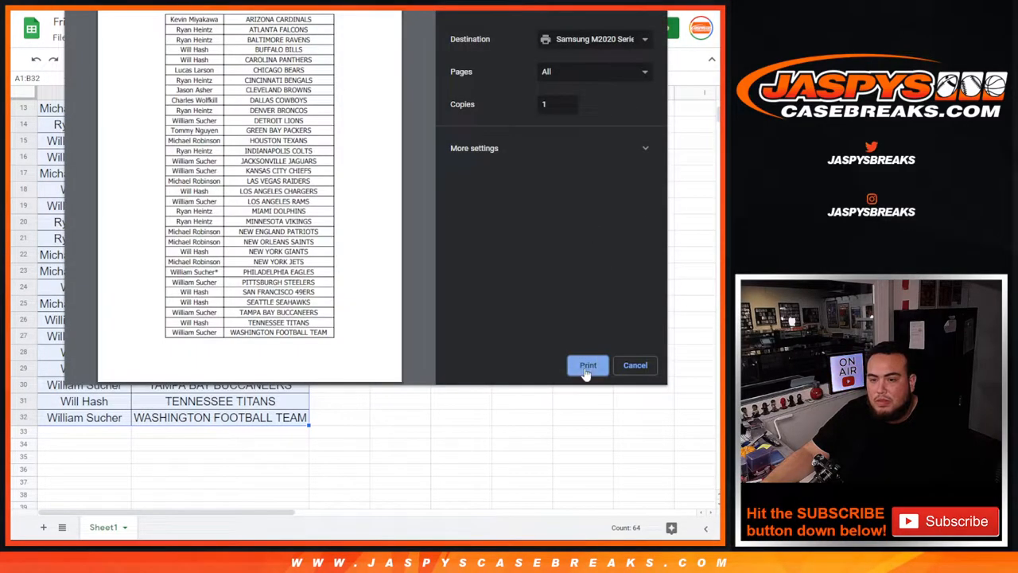
{"action": "left_click", "coordinate": [589, 364]}
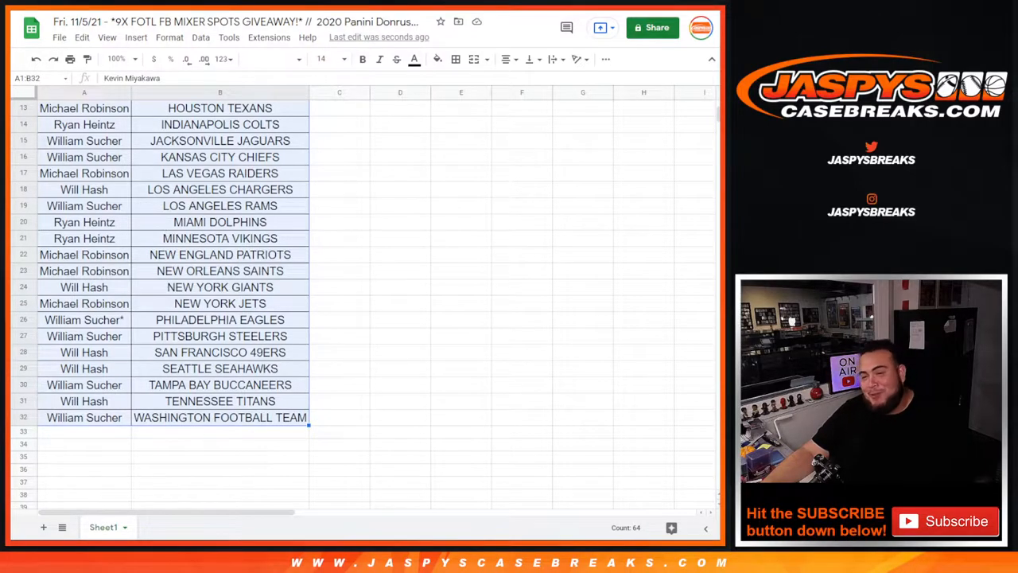
Scroll up through the sheet to review the team-sorted pairings
{"action": "scroll", "scroll_direction": "up", "scroll_amount": 3}
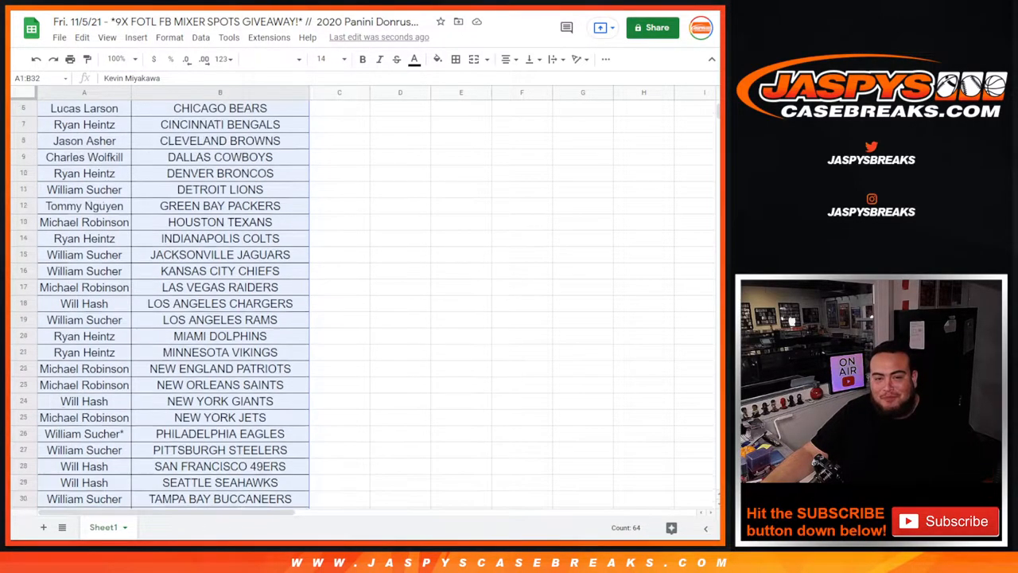
{"action": "scroll", "scroll_direction": "up", "scroll_amount": 3}
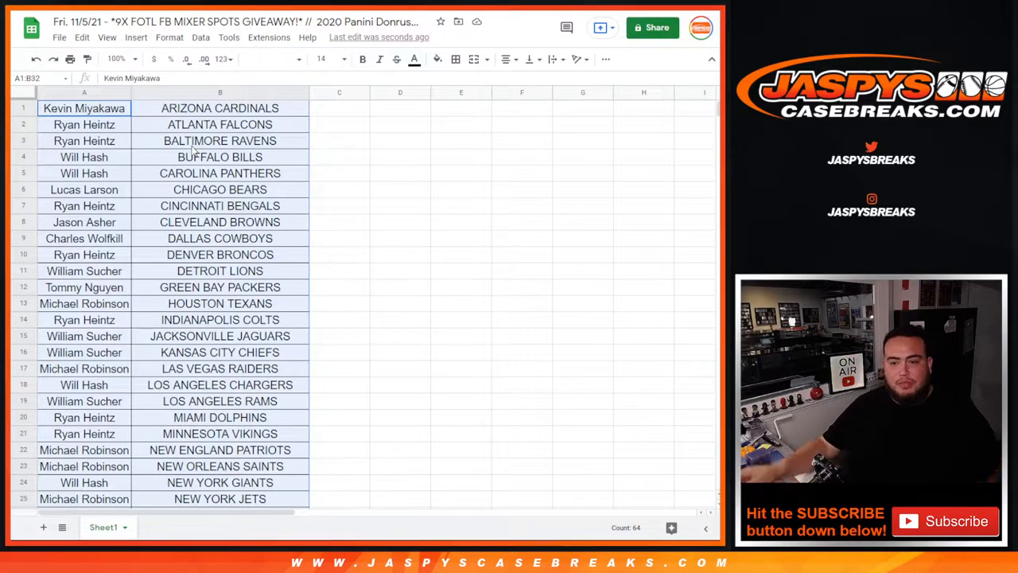
{"action": "mouse_move", "coordinate": [287, 232]}
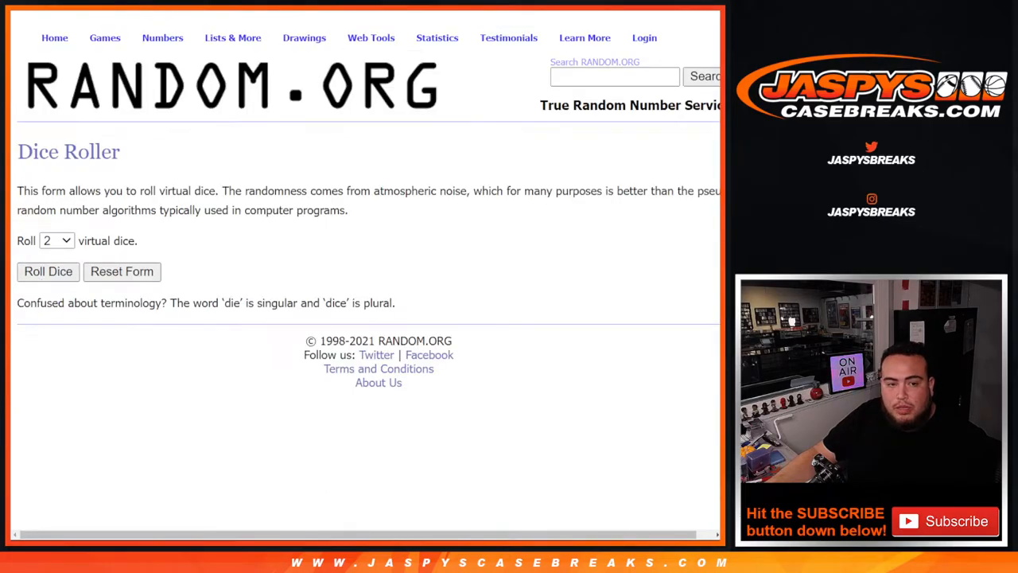
Reshuffle the 32 entrant names in the List Randomizer
{"action": "left_click", "coordinate": [47, 271]}
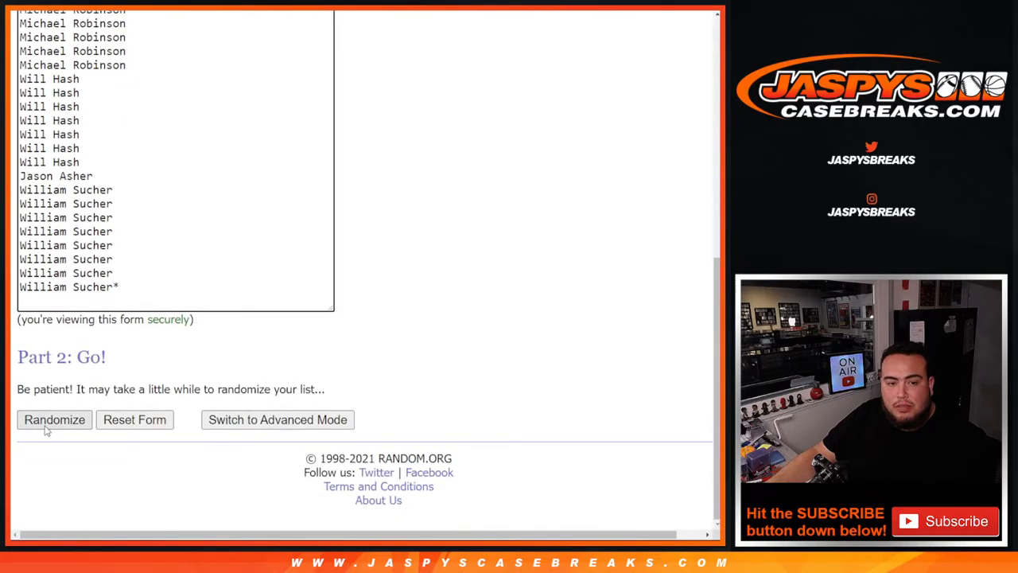
{"action": "left_click", "coordinate": [54, 420]}
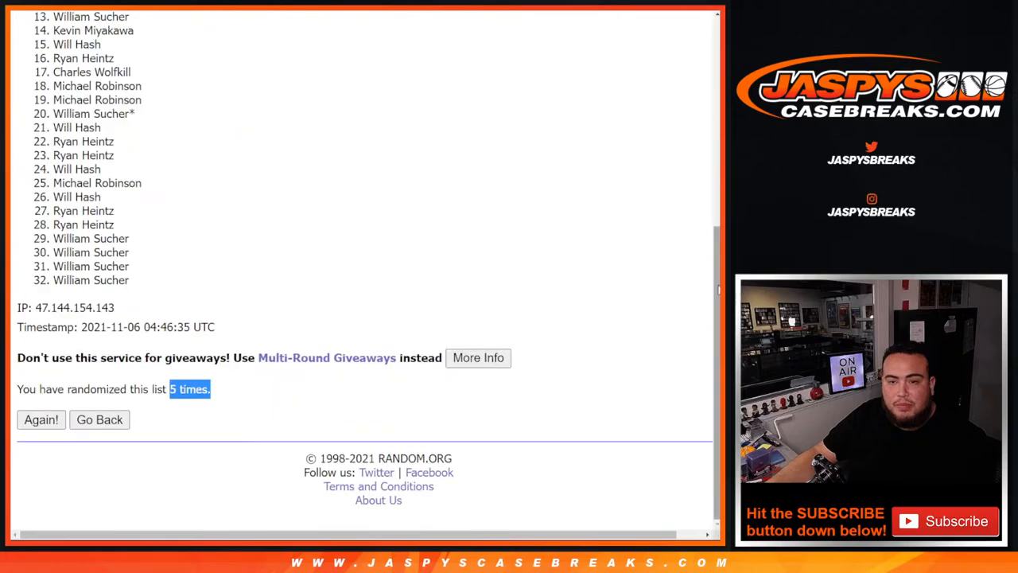
Scroll to the top of the results and select shuffled names 1 through 9
{"action": "scroll", "scroll_direction": "up", "scroll_amount": 3}
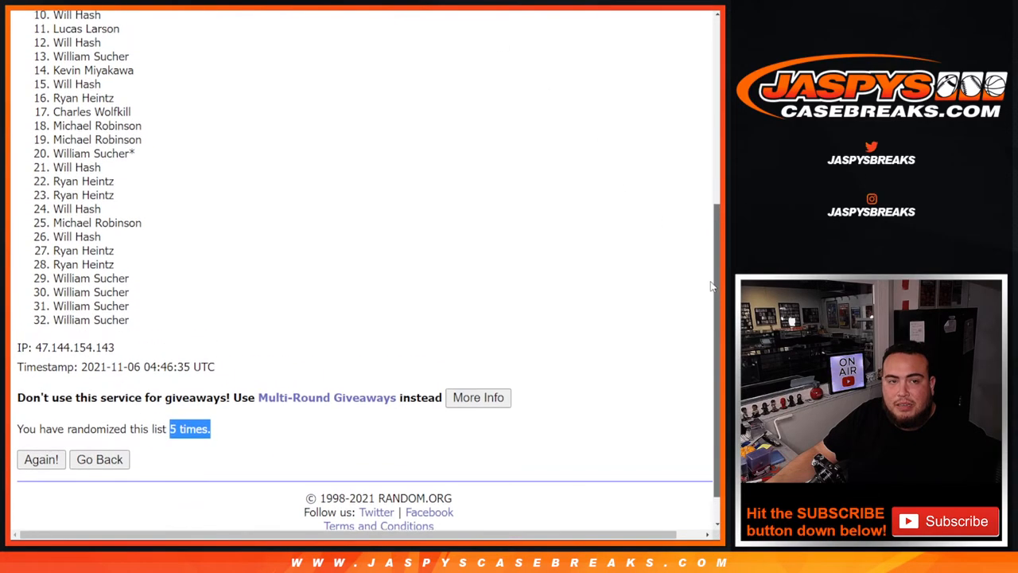
{"action": "scroll", "scroll_direction": "up", "scroll_amount": 3}
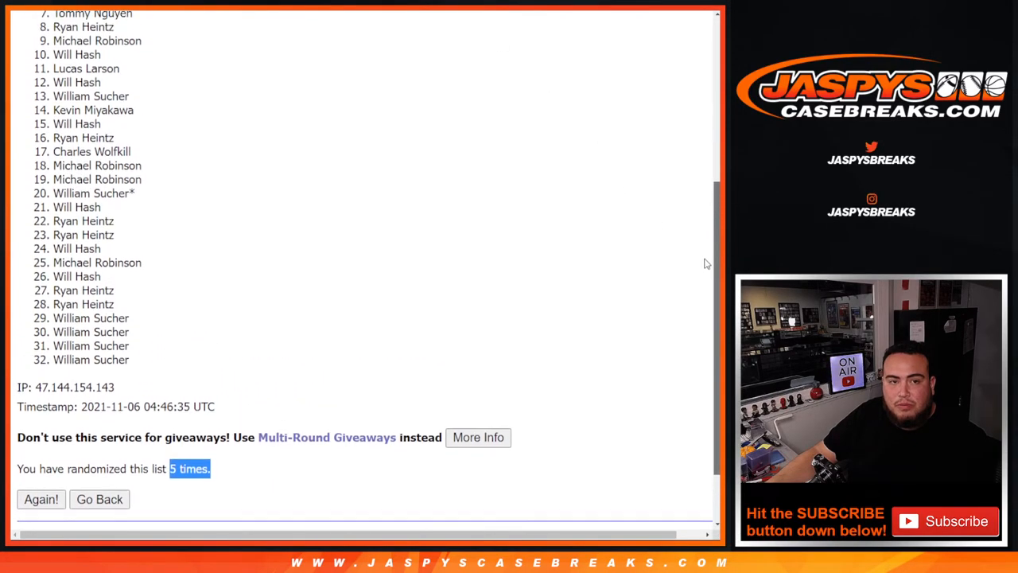
{"action": "scroll", "scroll_direction": "up", "scroll_amount": 3}
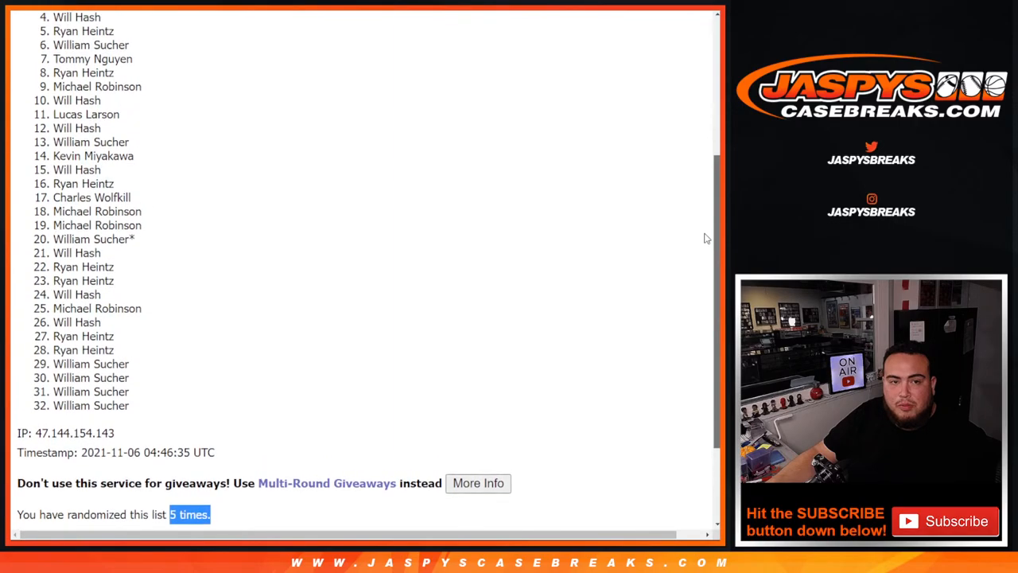
{"action": "scroll", "scroll_direction": "up", "scroll_amount": 3}
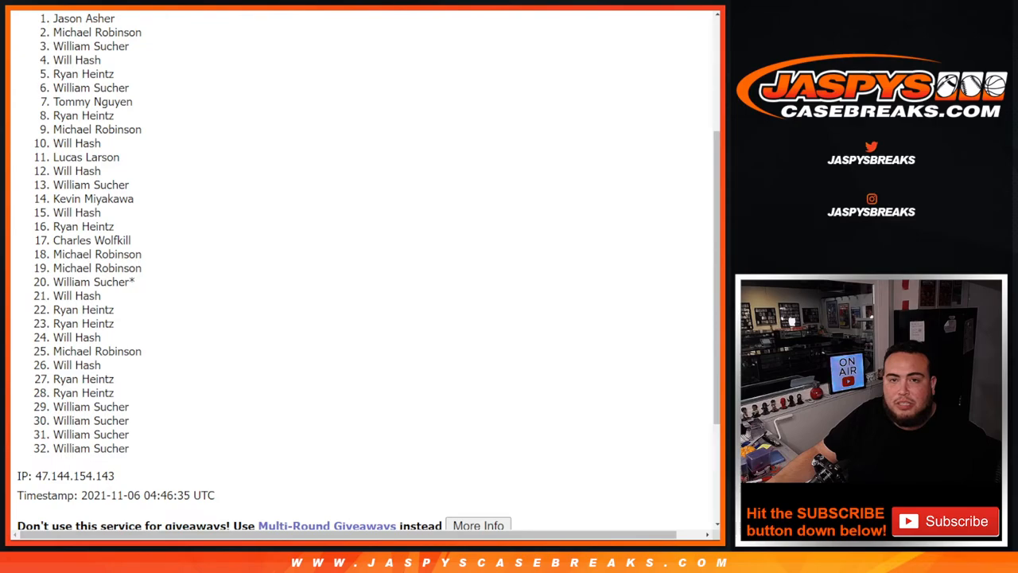
{"action": "scroll", "scroll_direction": "up", "scroll_amount": 3}
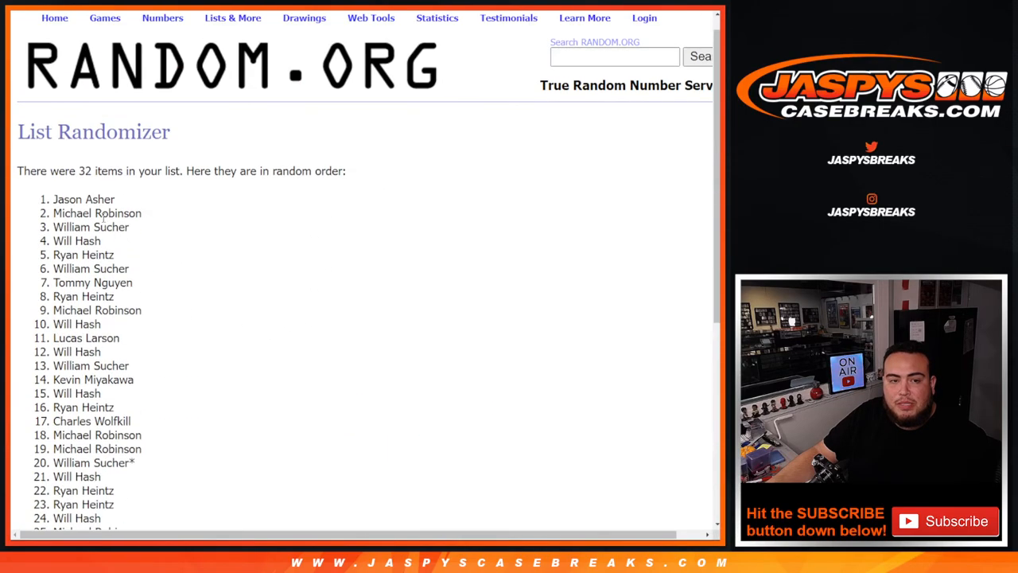
{"action": "left_click_drag", "start_coordinate": [54, 199], "coordinate": [143, 310]}
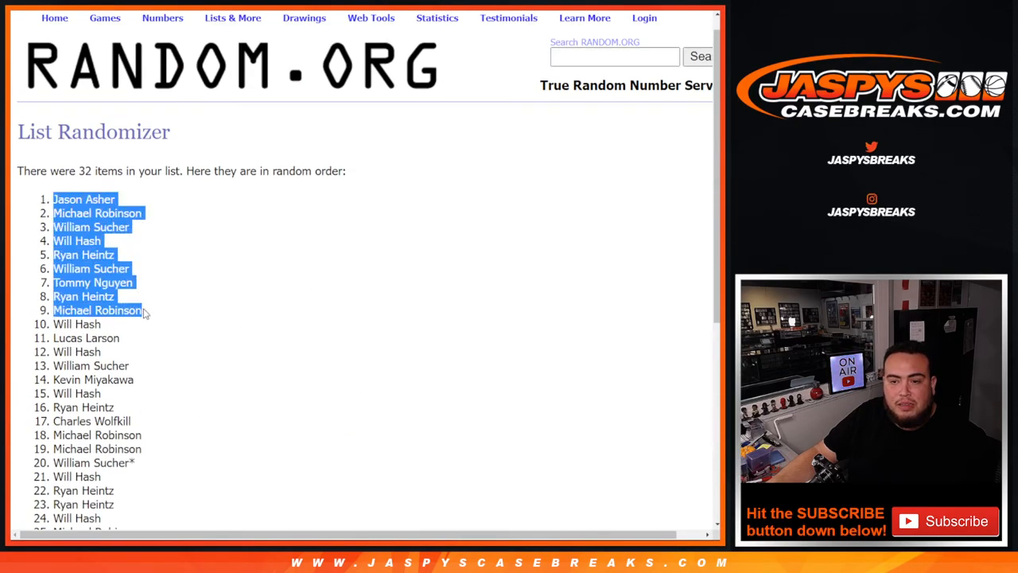
{"action": "mouse_move", "coordinate": [242, 309]}
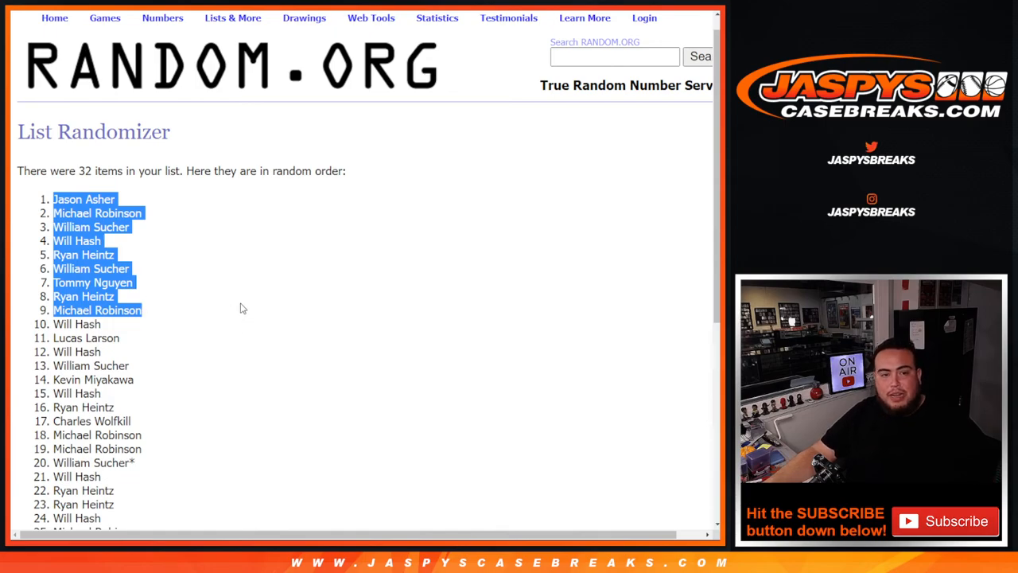